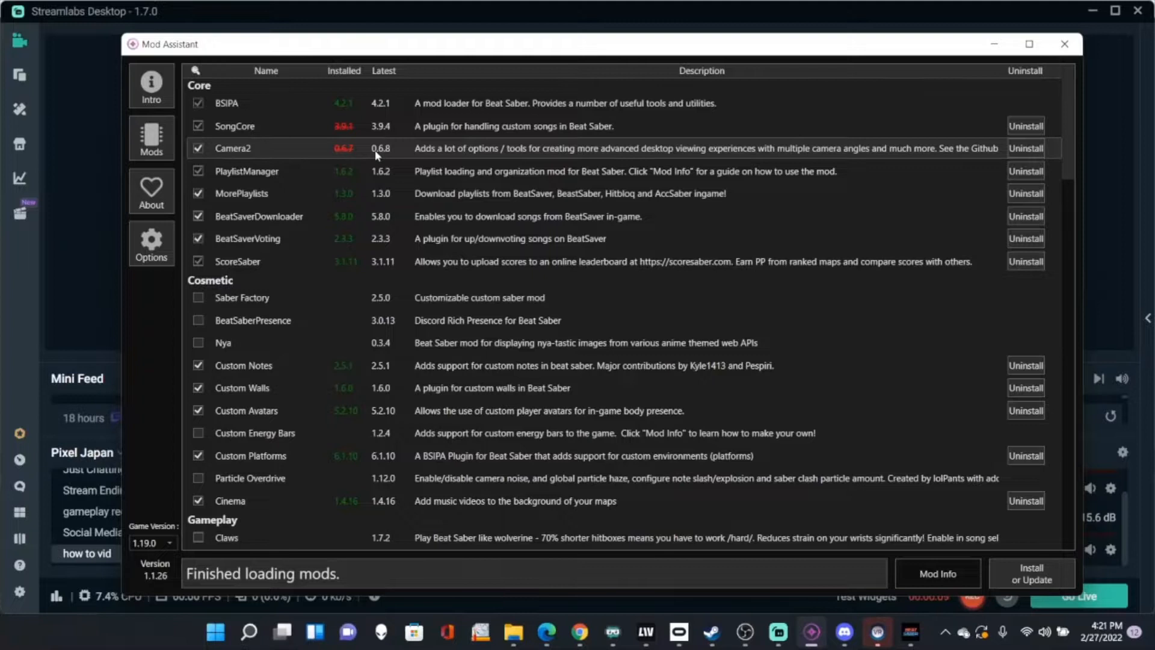
pyautogui.moveTo(771, 309)
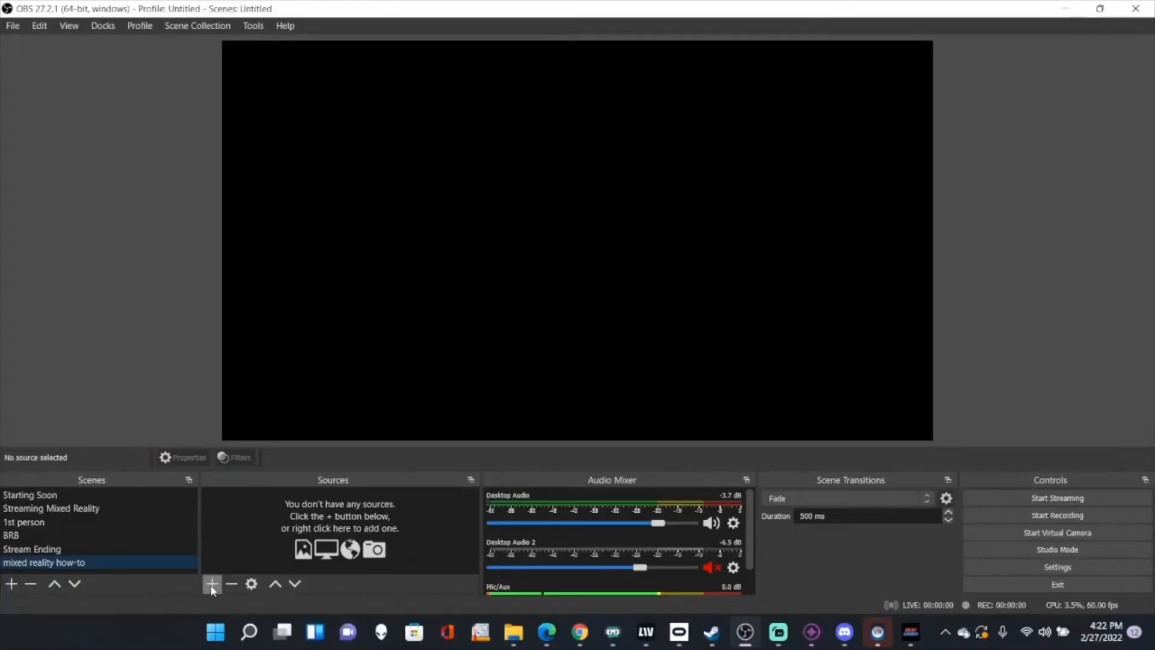
# Add Game Capture 3 in 'Capture specific window' mode targeting [Beat Saber.exe]: Beat Saber
pyautogui.click(211, 583)
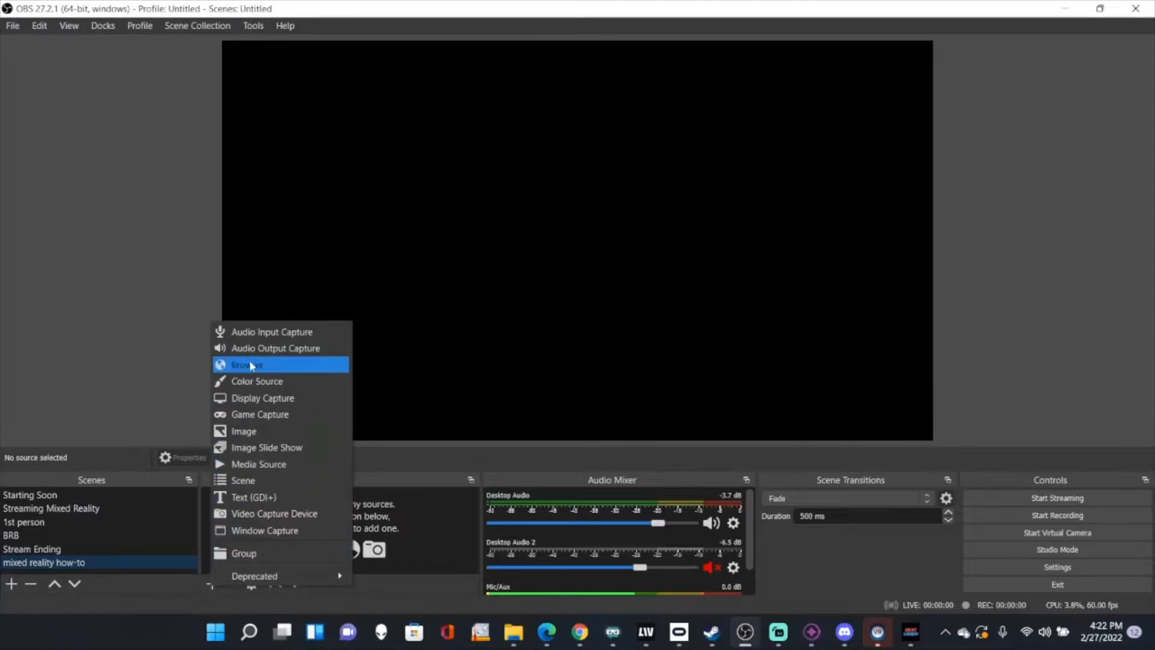
pyautogui.click(247, 363)
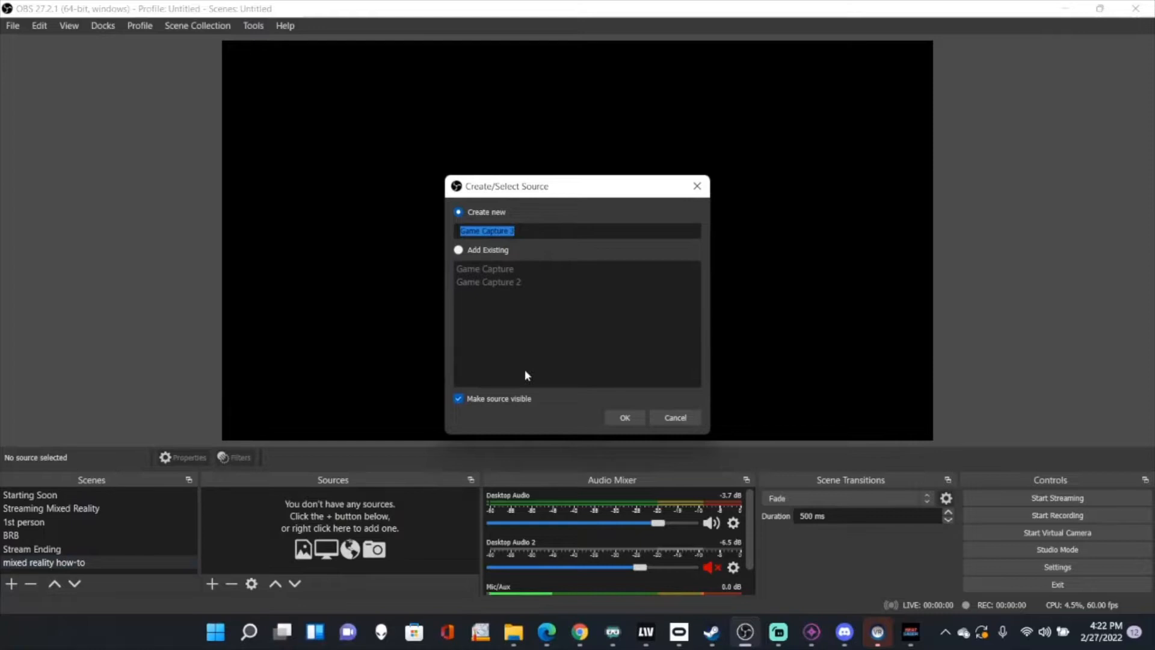
pyautogui.click(623, 417)
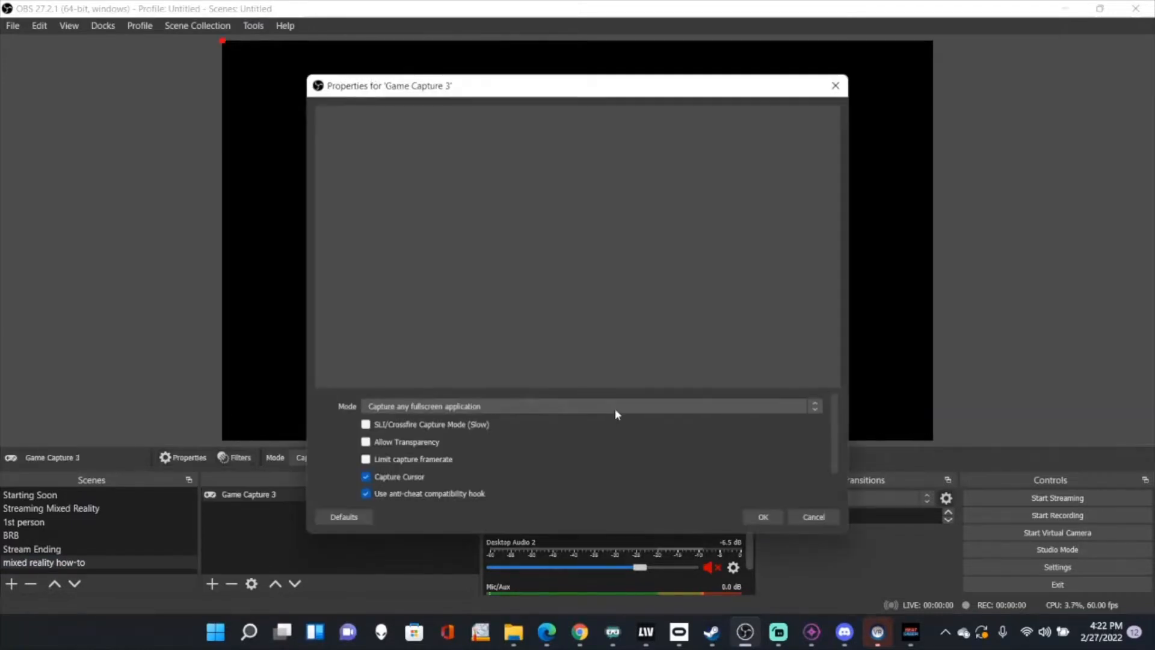
pyautogui.click(586, 405)
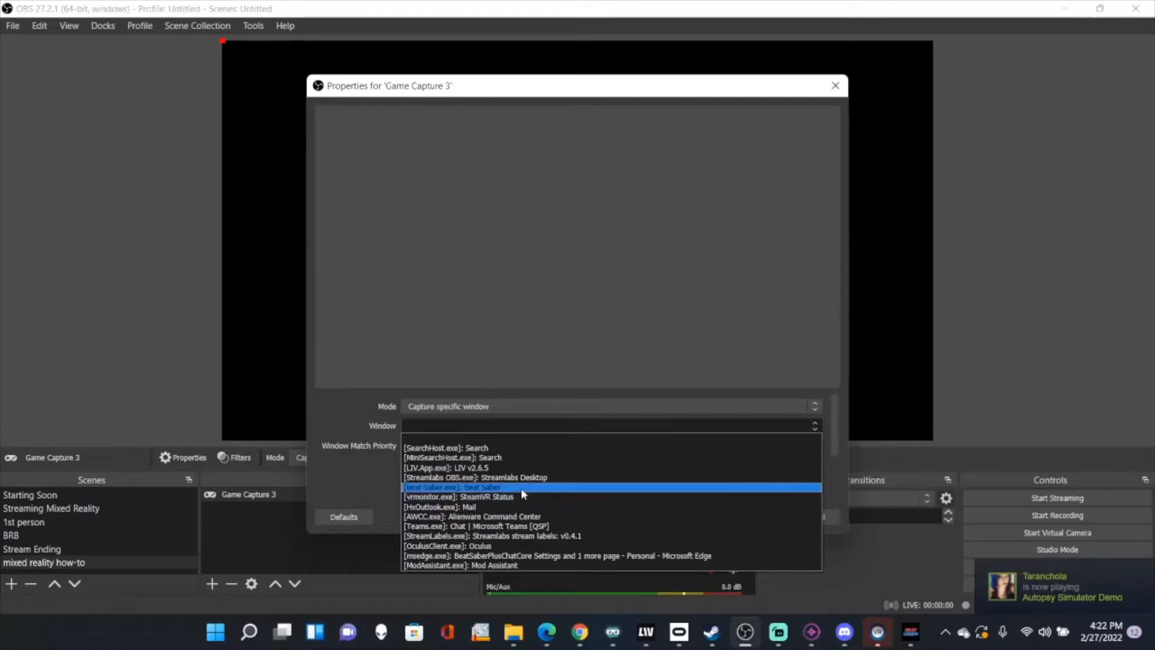
pyautogui.click(452, 487)
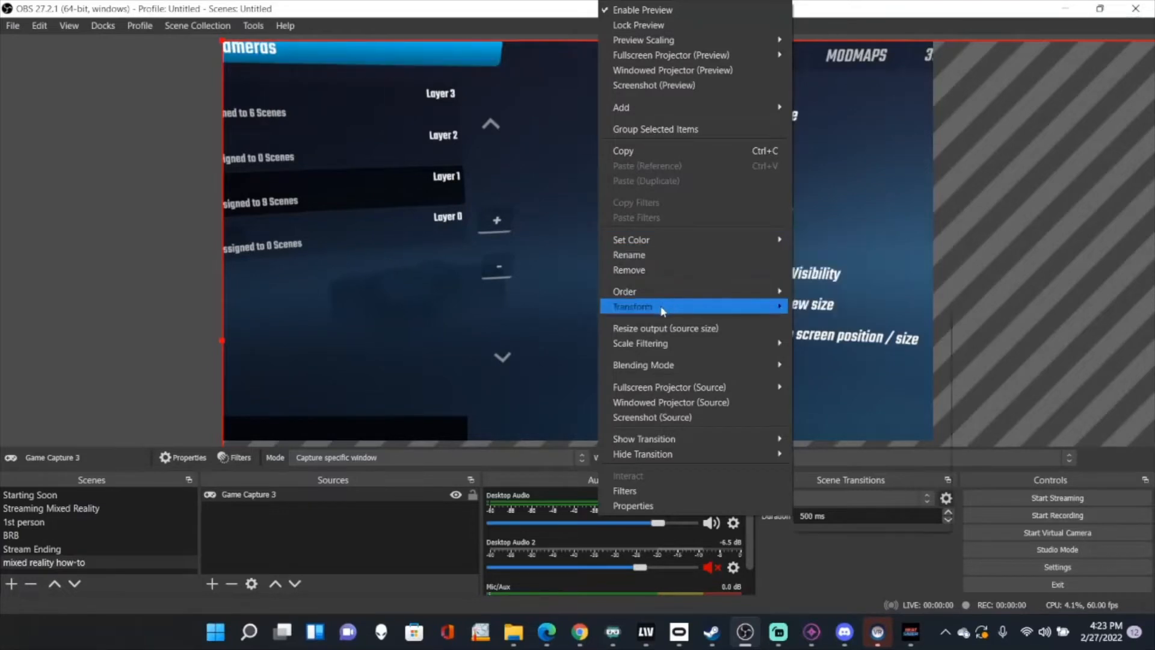
pyautogui.moveTo(658, 307)
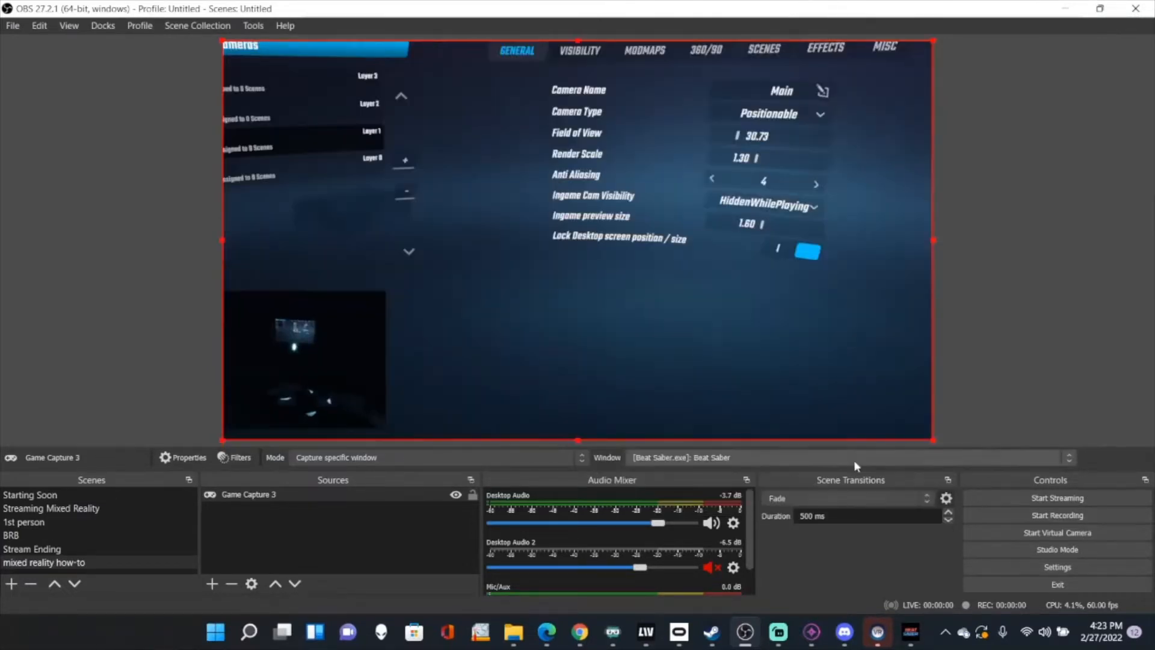
# Fit the Beat Saber game capture to the full canvas via Transform > Fit to screen
pyautogui.click(1009, 257)
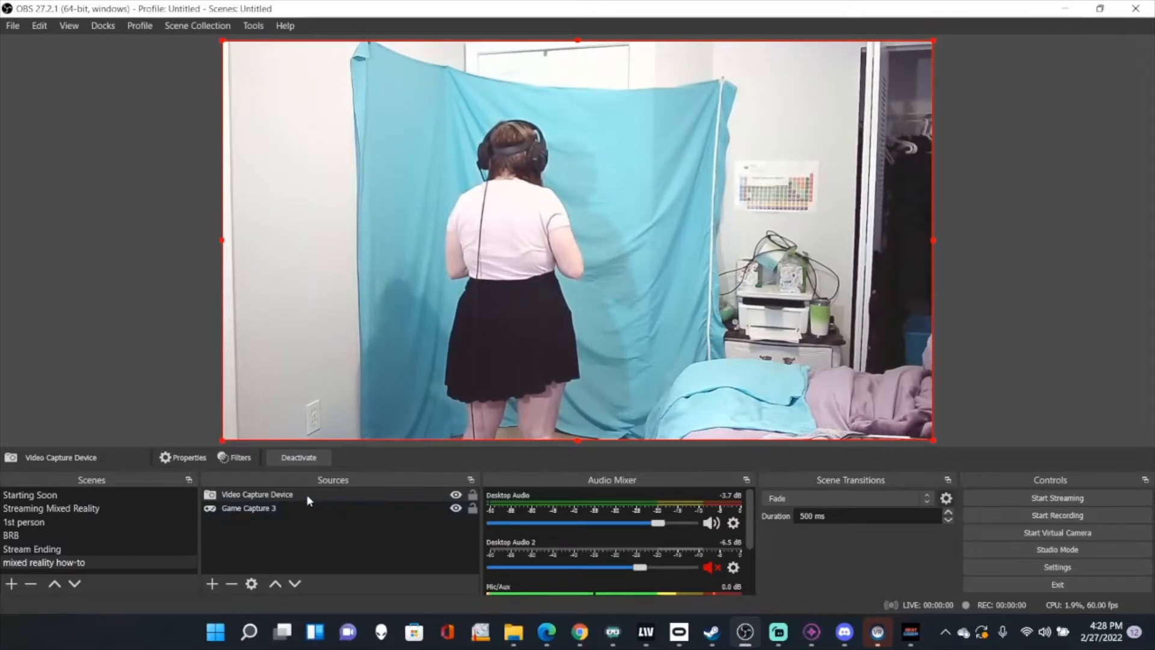
pyautogui.moveTo(844, 471)
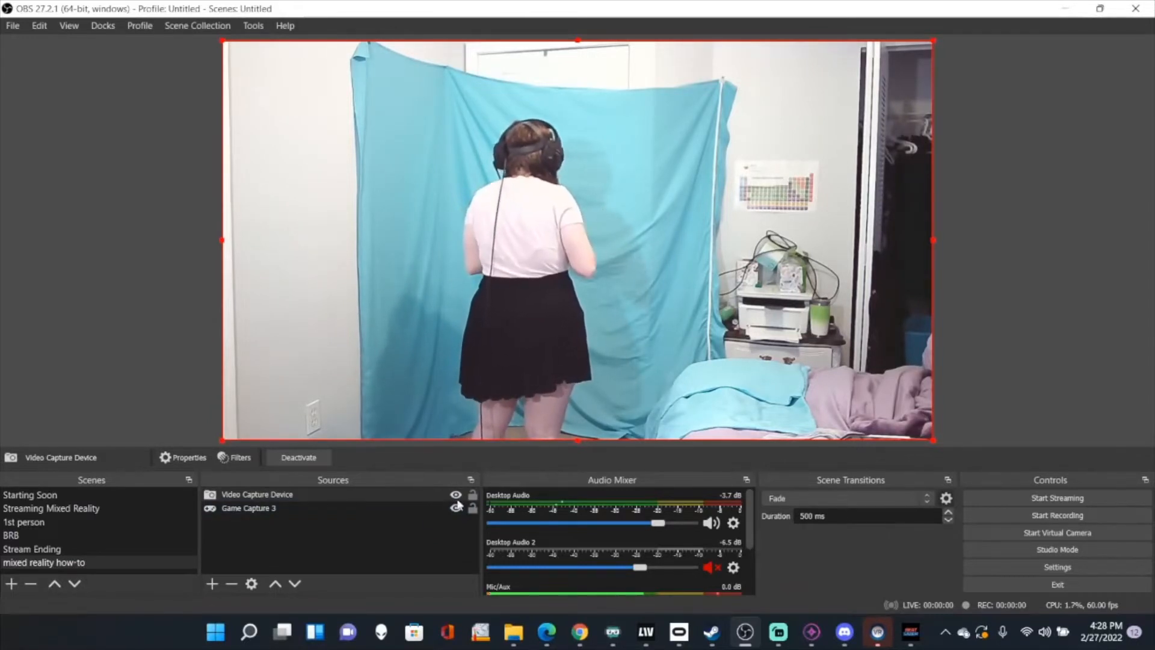
# Add a Chroma Key to Video Capture Device with key colour #72a0b6, Similarity 70, Smoothness 23
pyautogui.rightClick(256, 494)
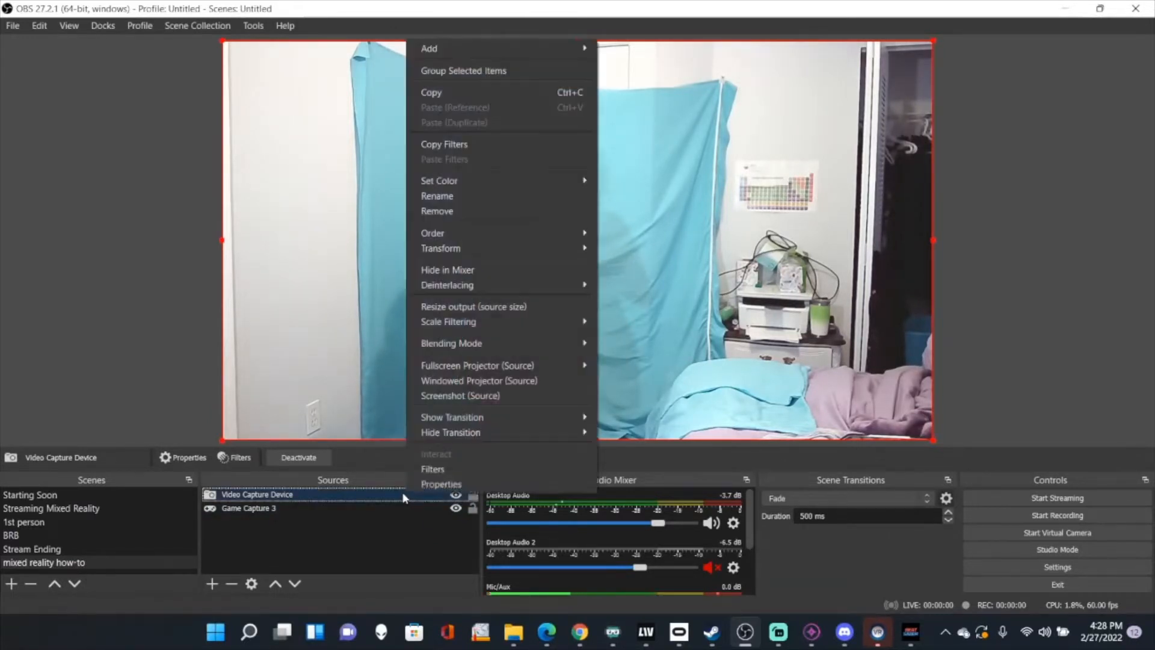
pyautogui.click(432, 468)
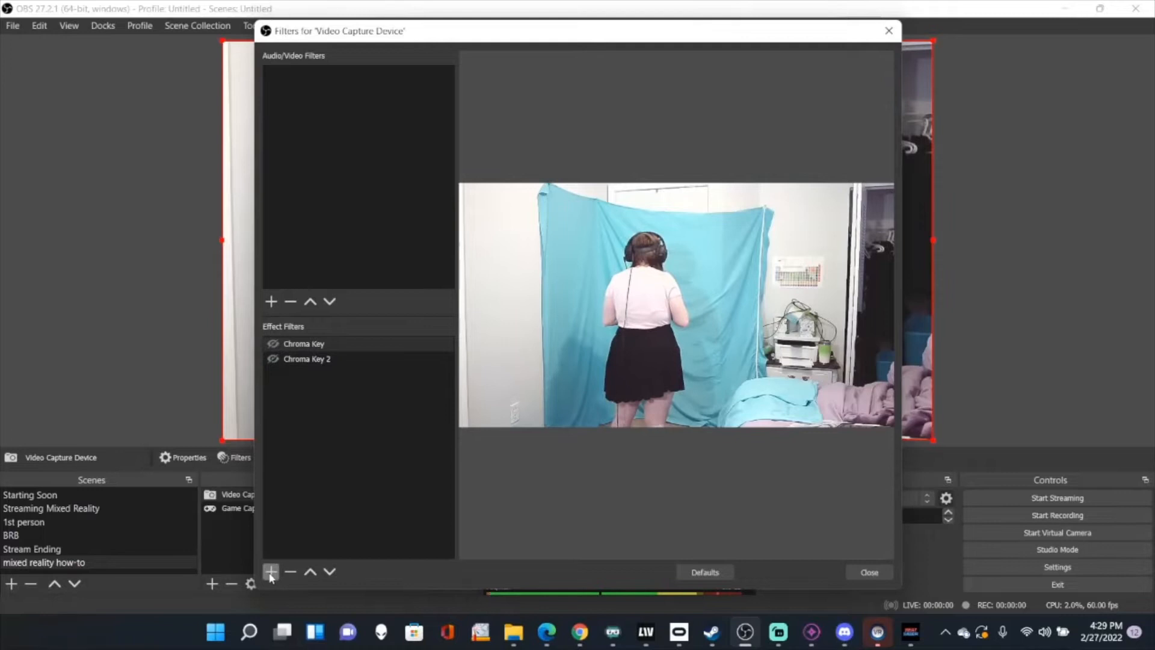
pyautogui.click(271, 572)
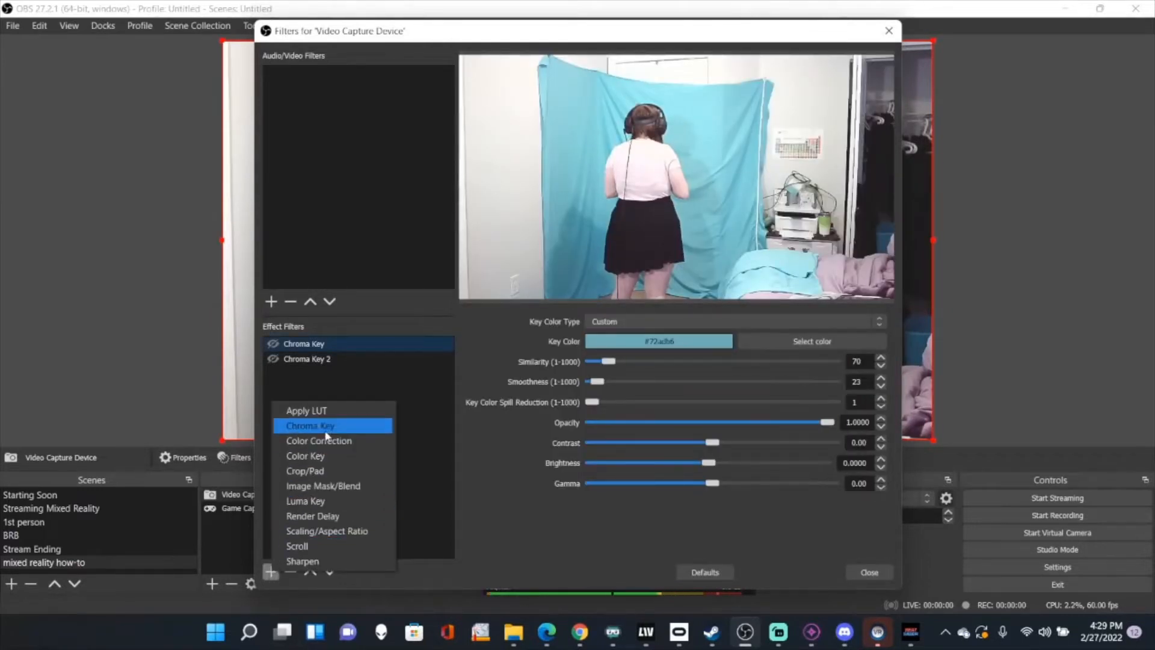
pyautogui.moveTo(398, 403)
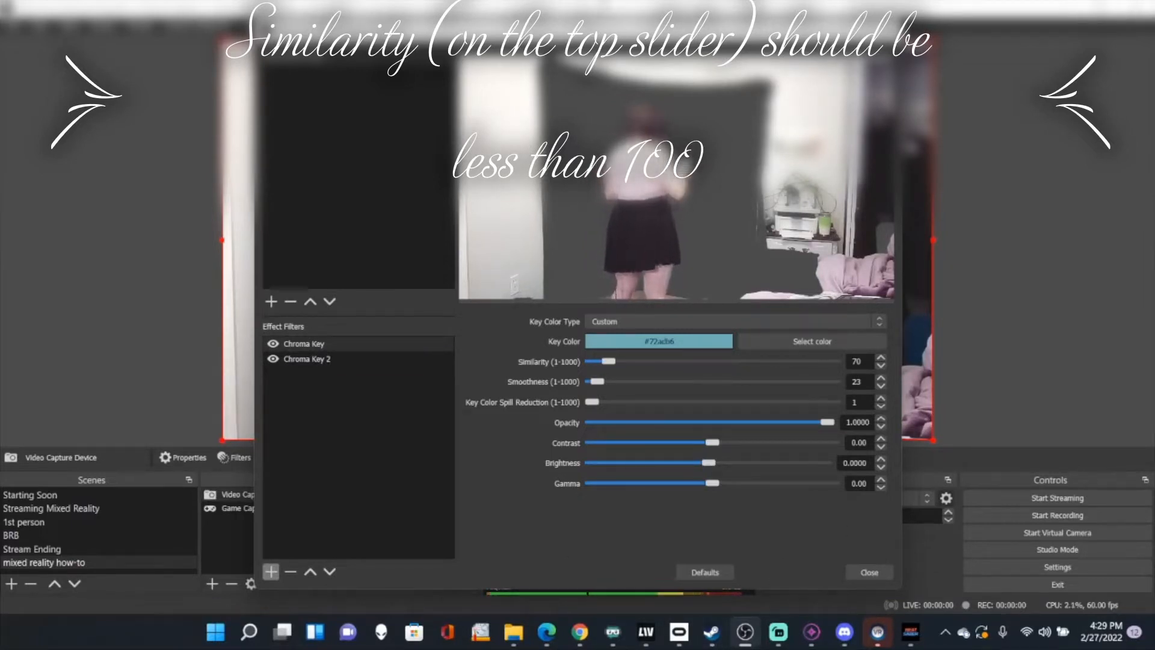
pyautogui.moveTo(725, 530)
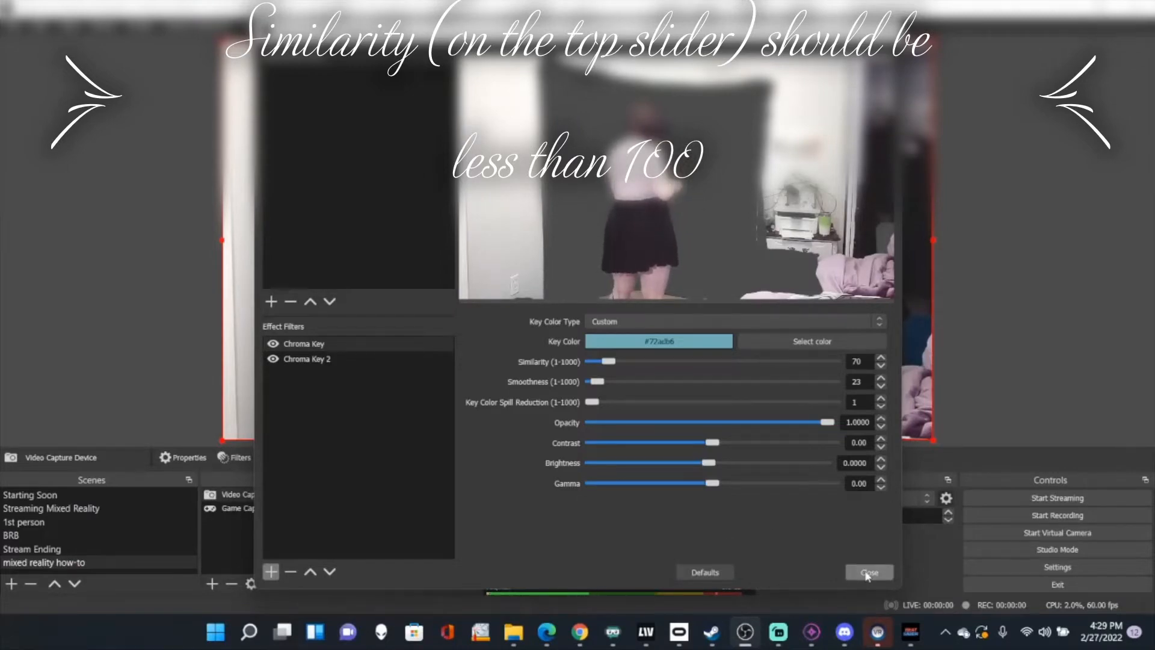
pyautogui.click(869, 571)
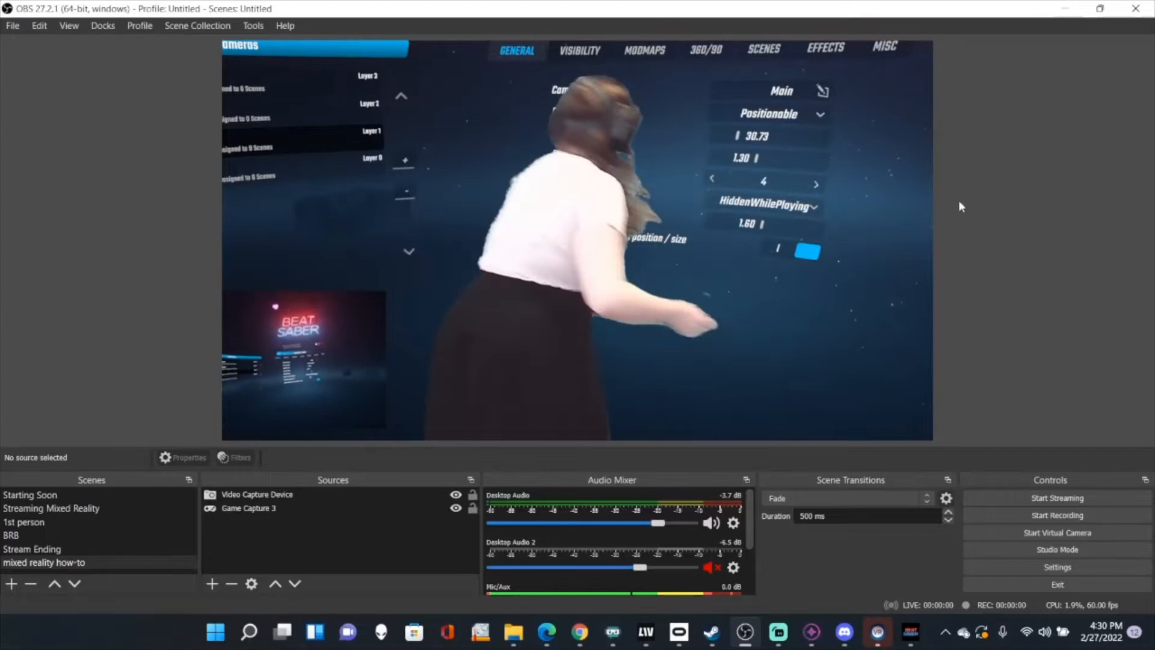
pyautogui.moveTo(12, 257)
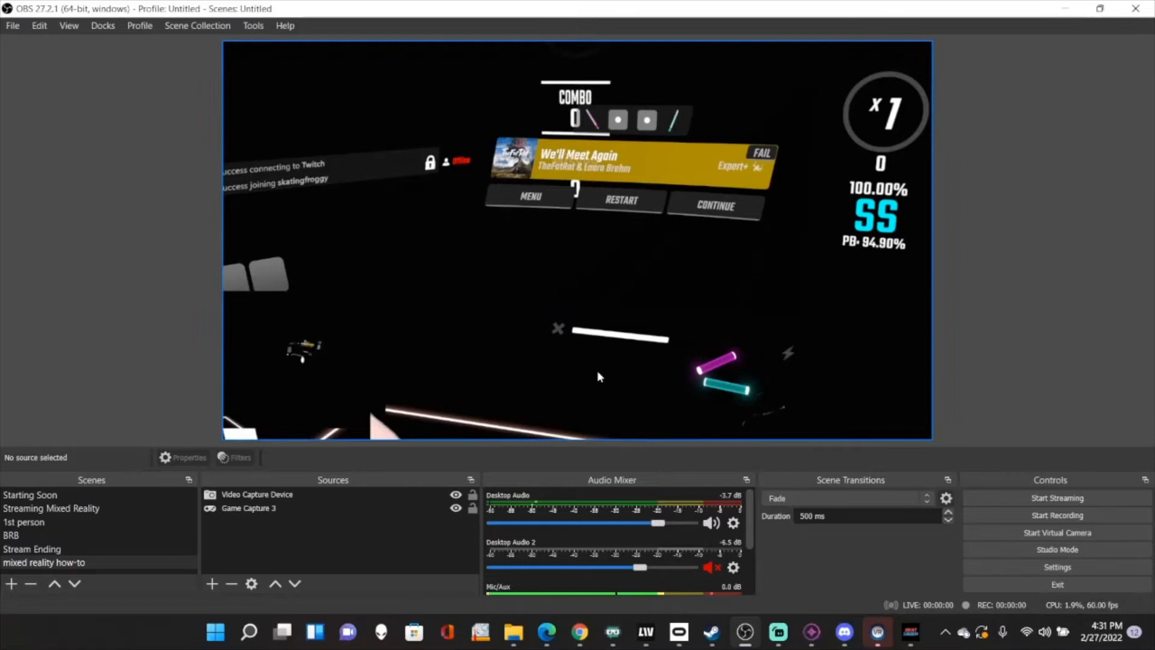
# Resize and position the keyed Video Capture Device over the centre of the Beat Saber capture
pyautogui.click(256, 495)
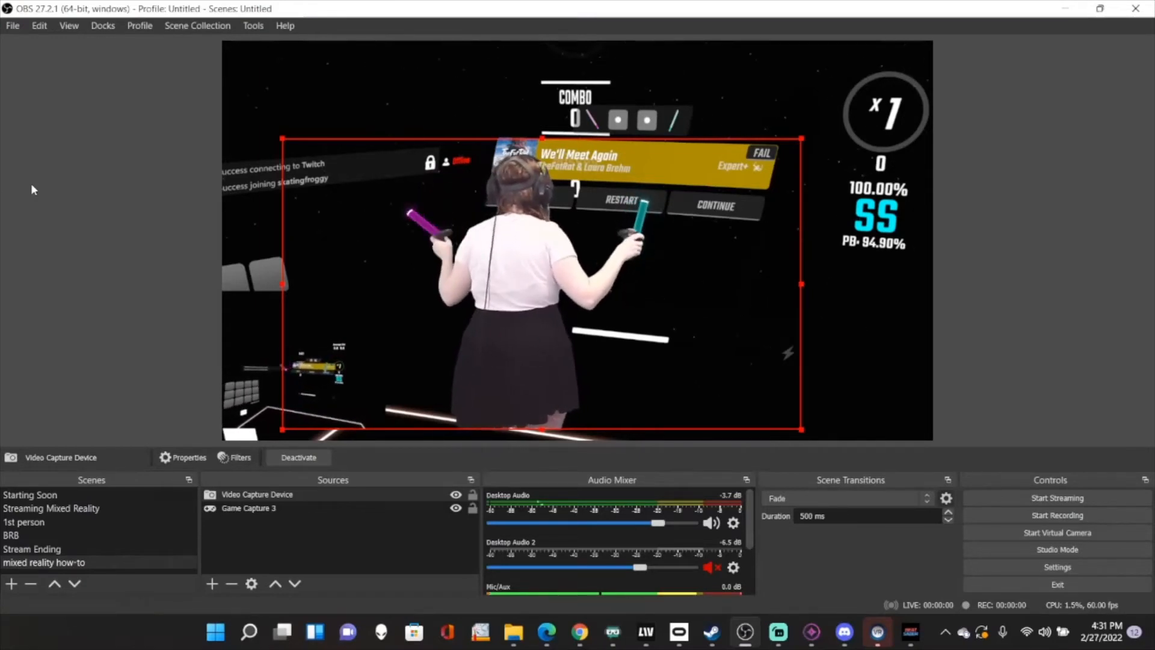
pyautogui.moveTo(3, 417)
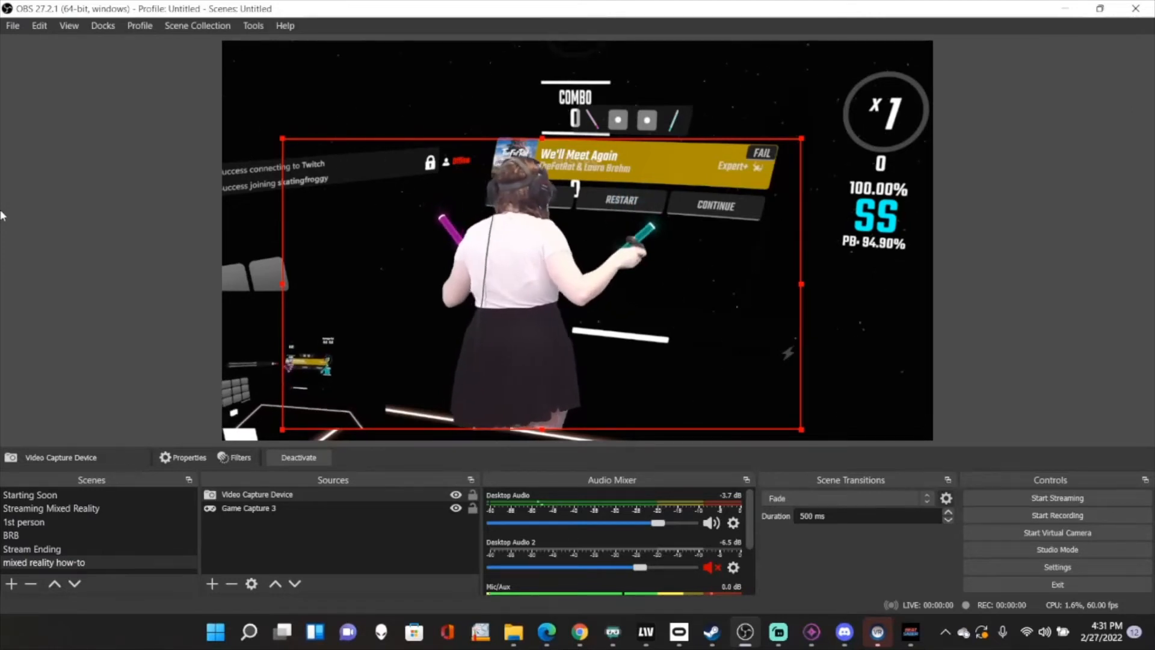
pyautogui.click(248, 507)
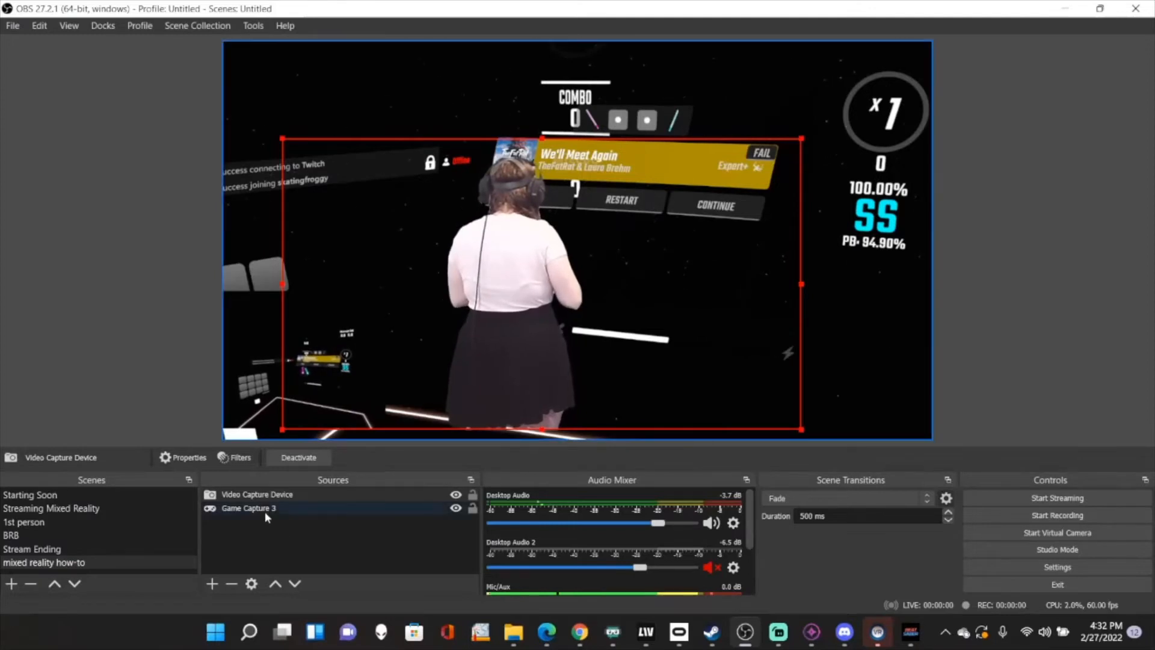
# Add a Render Delay filter to Game Capture 3, leaving the delay at 0 ms
pyautogui.rightClick(248, 507)
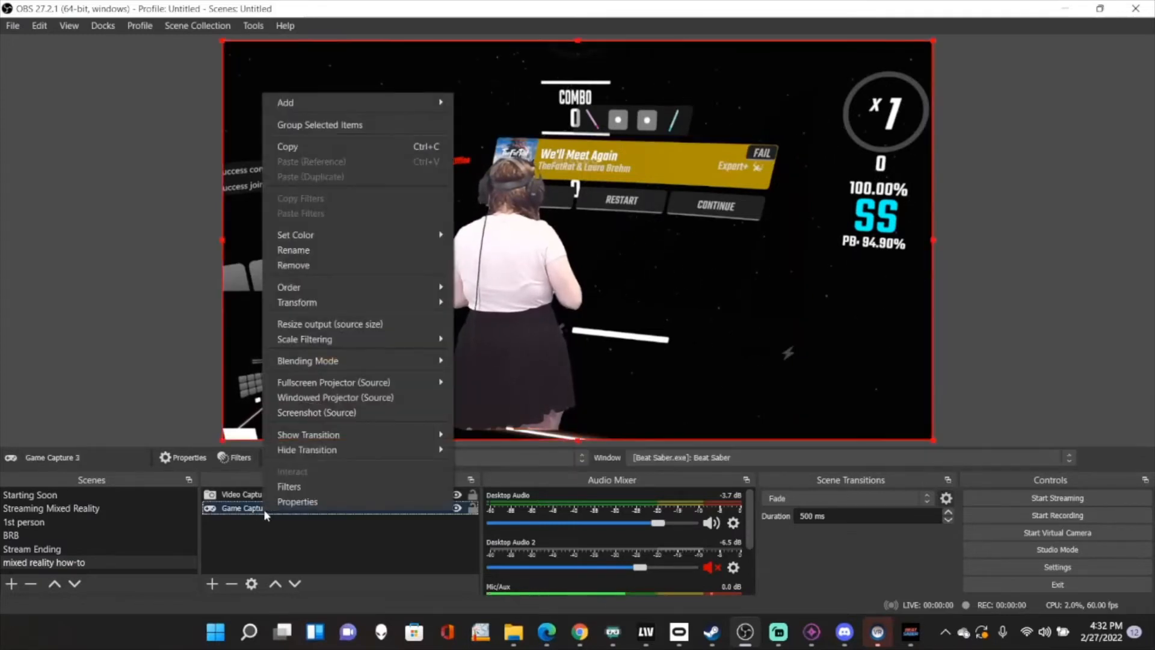
pyautogui.click(289, 486)
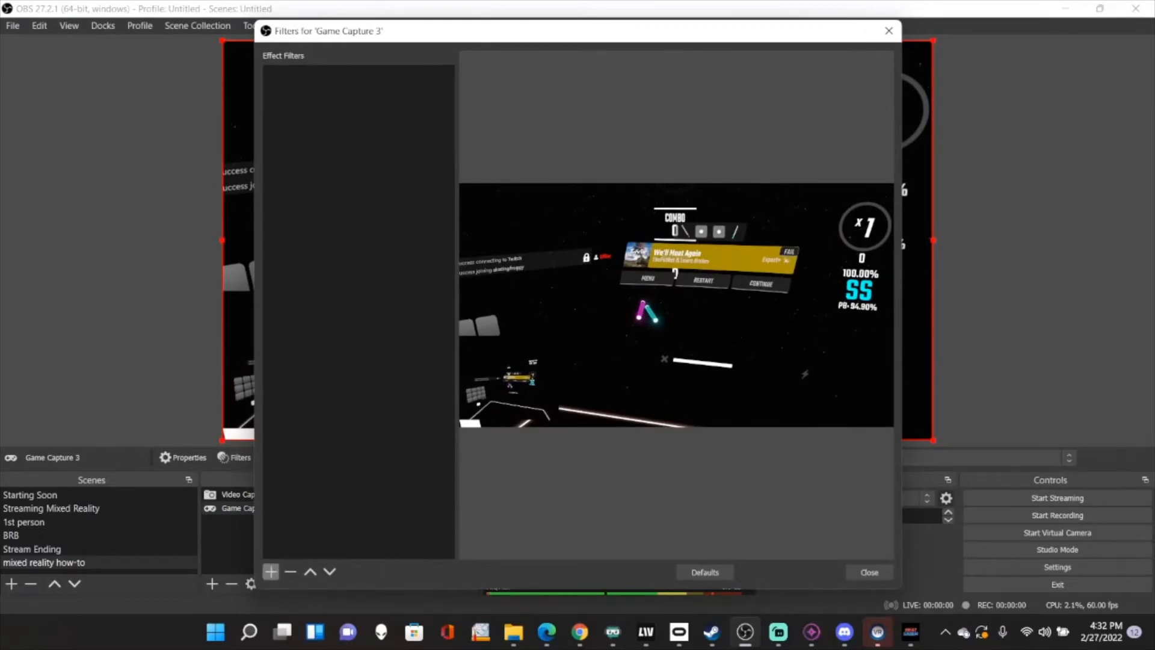
pyautogui.click(271, 571)
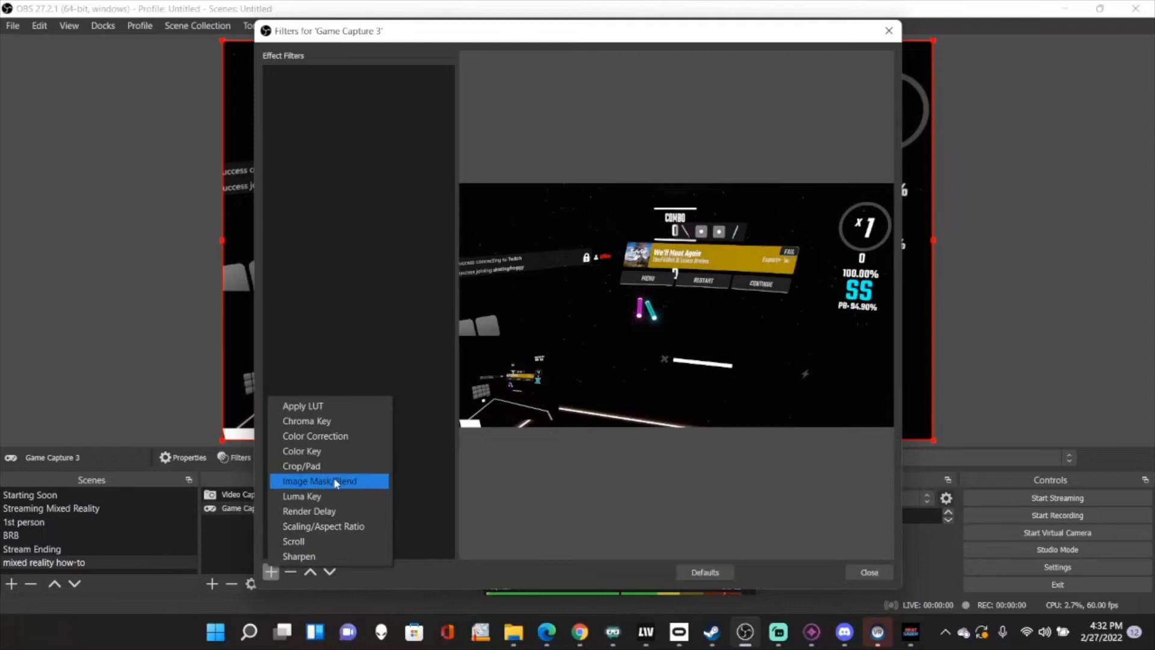
pyautogui.click(320, 480)
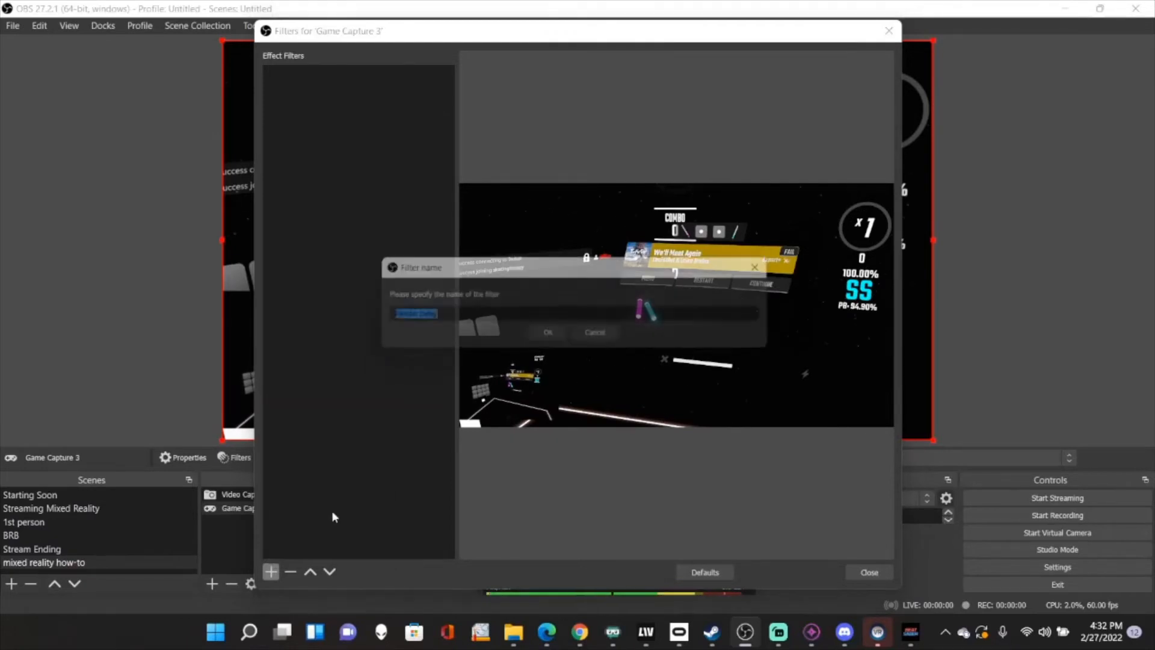
pyautogui.click(548, 332)
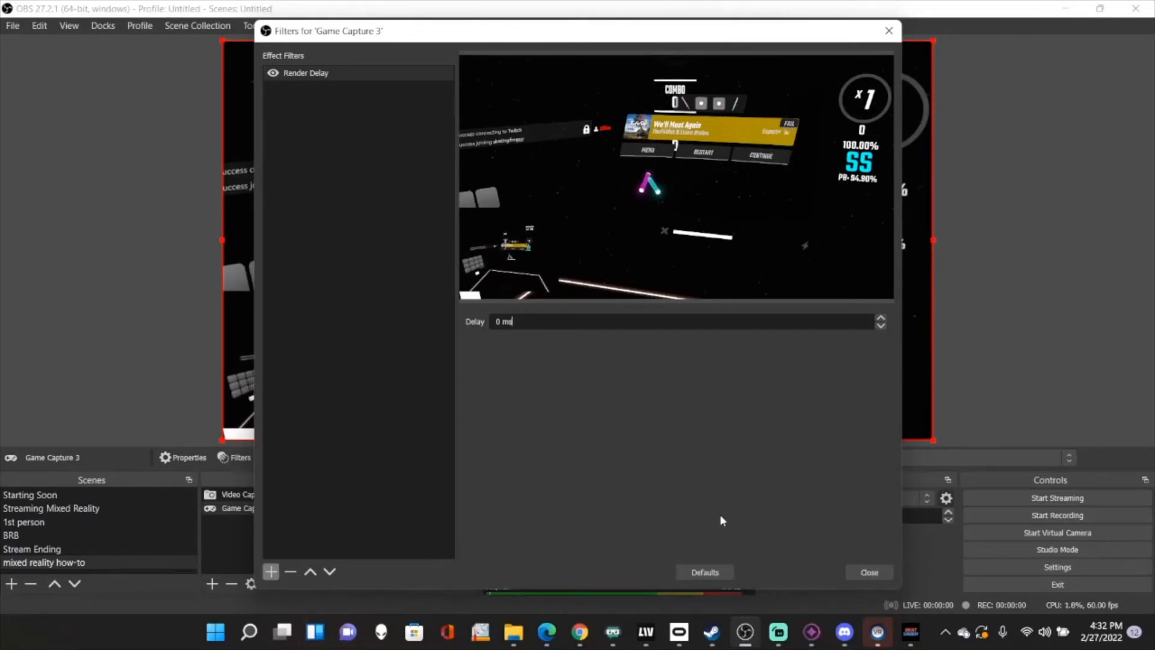
# Set the game capture's Render Delay to 115 ms and return to the main window
pyautogui.click(503, 321)
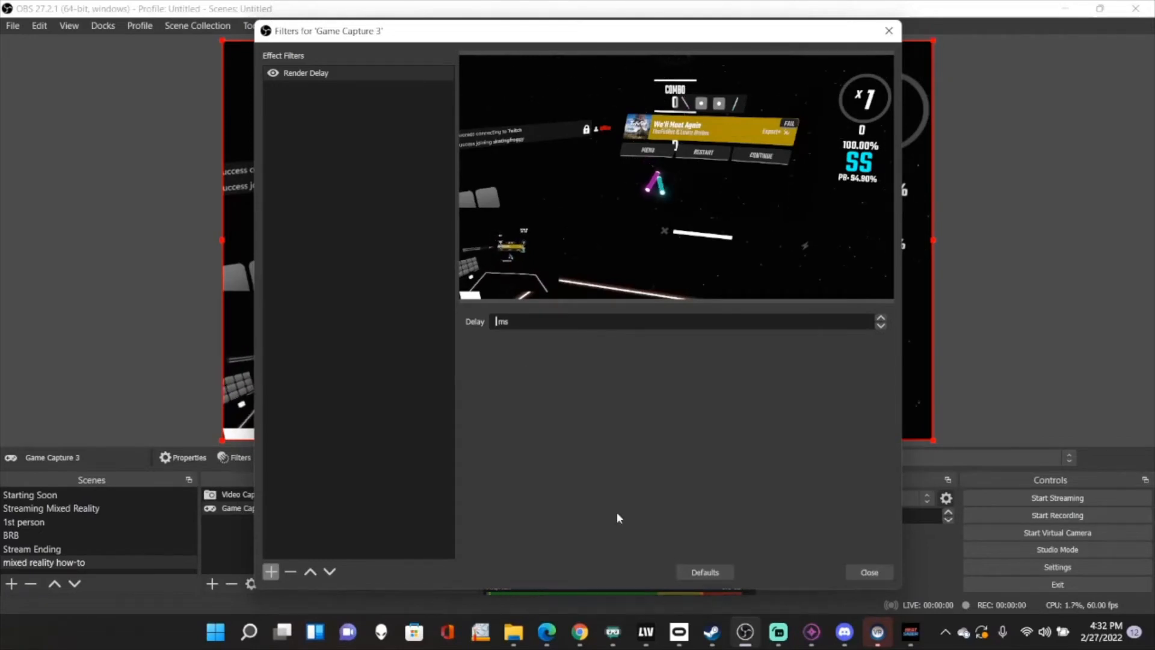
pyautogui.write('115')
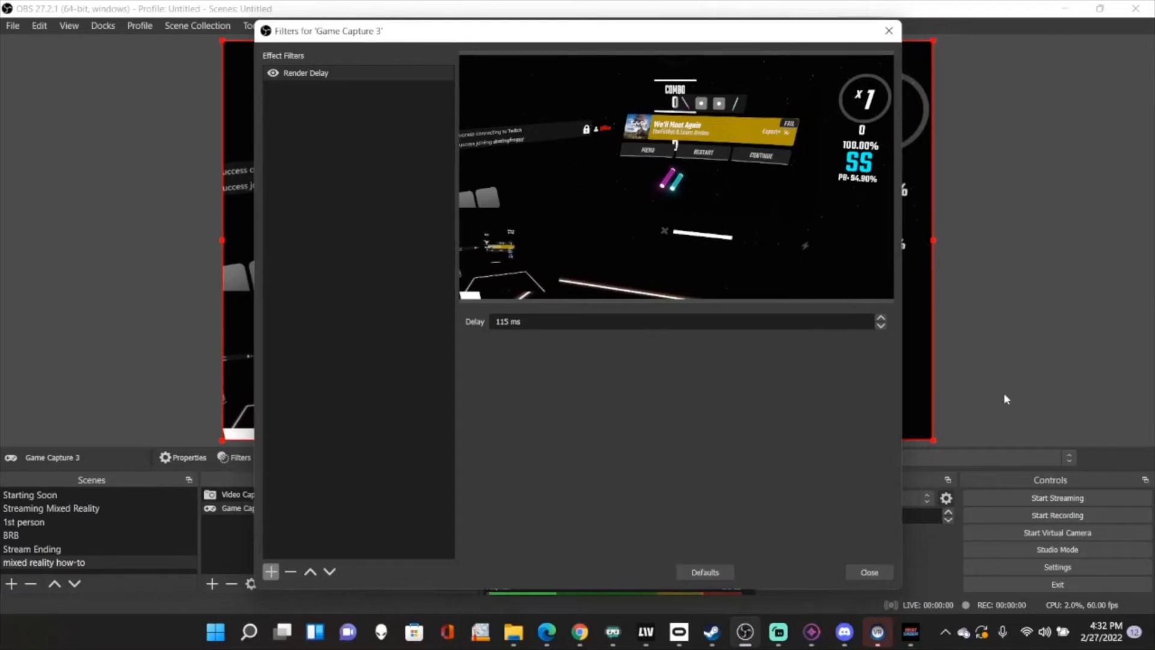
pyautogui.click(868, 571)
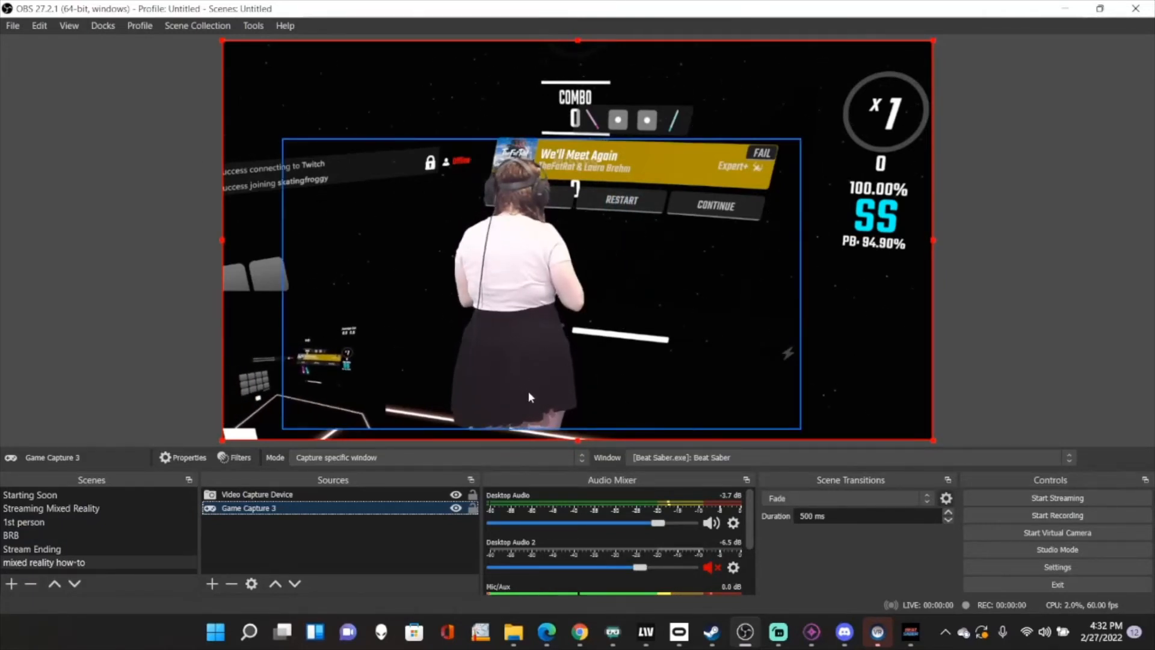
# Reduce Game Capture 3's Render Delay to 15 ms and check the composite preview
pyautogui.click(239, 458)
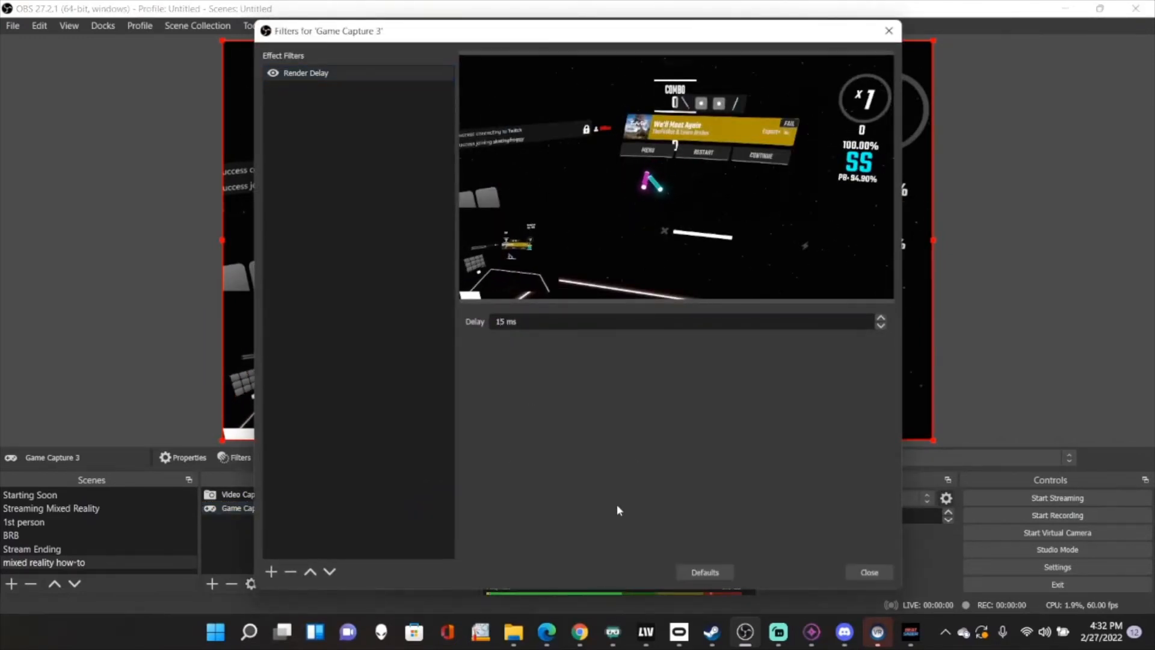
pyautogui.click(867, 571)
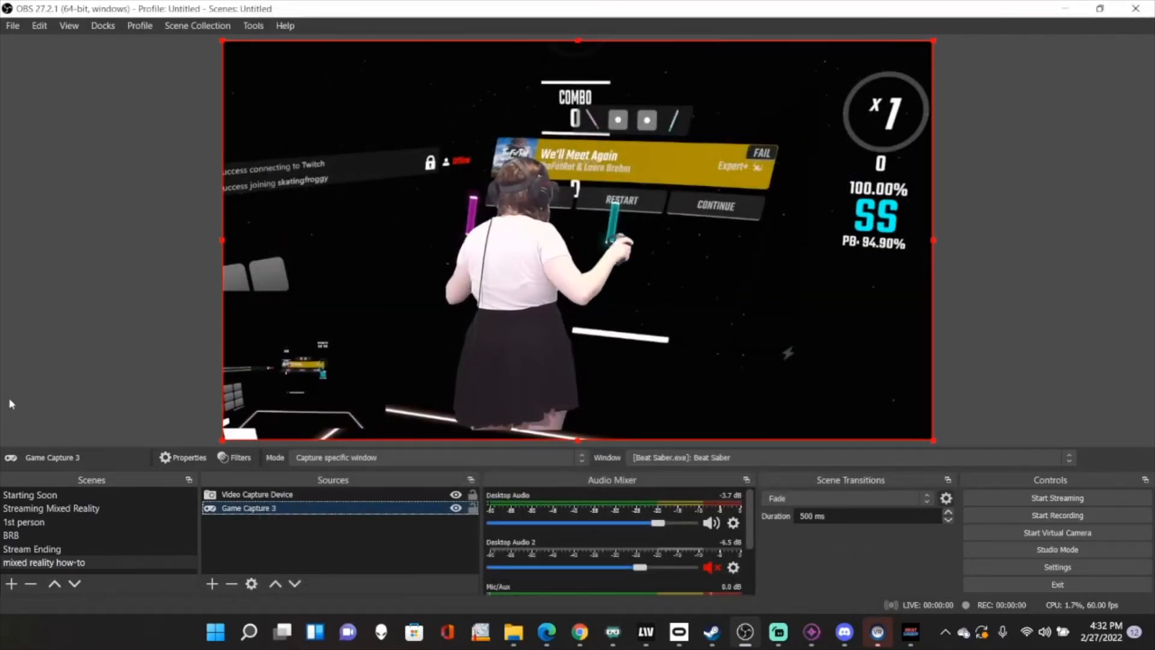
pyautogui.click(30, 494)
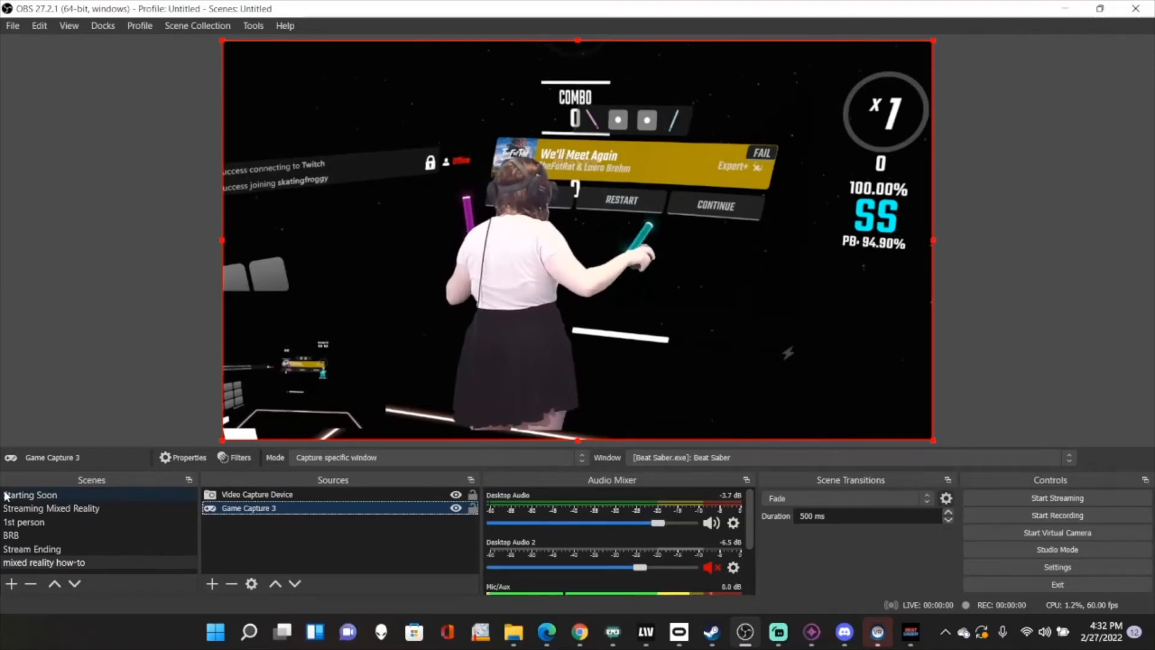
pyautogui.click(50, 507)
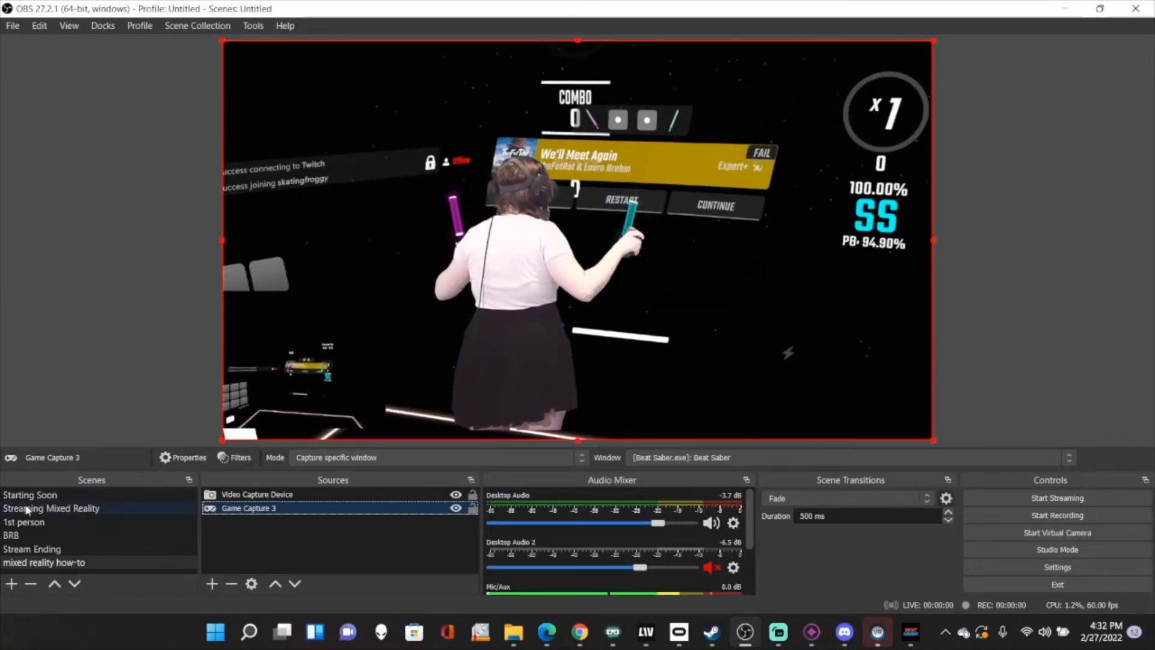